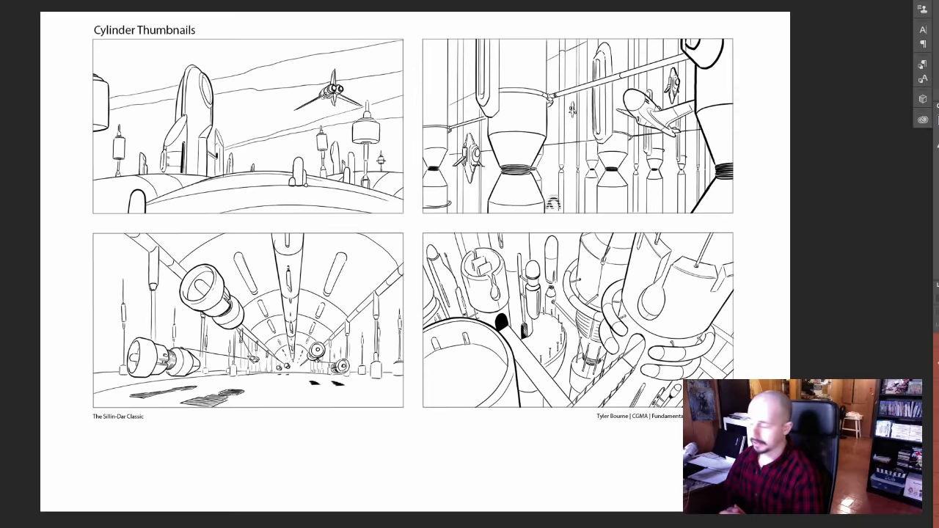
- Advance to the student cylinder-study page with the artistic-voice quote on line, shape and form
key(right)
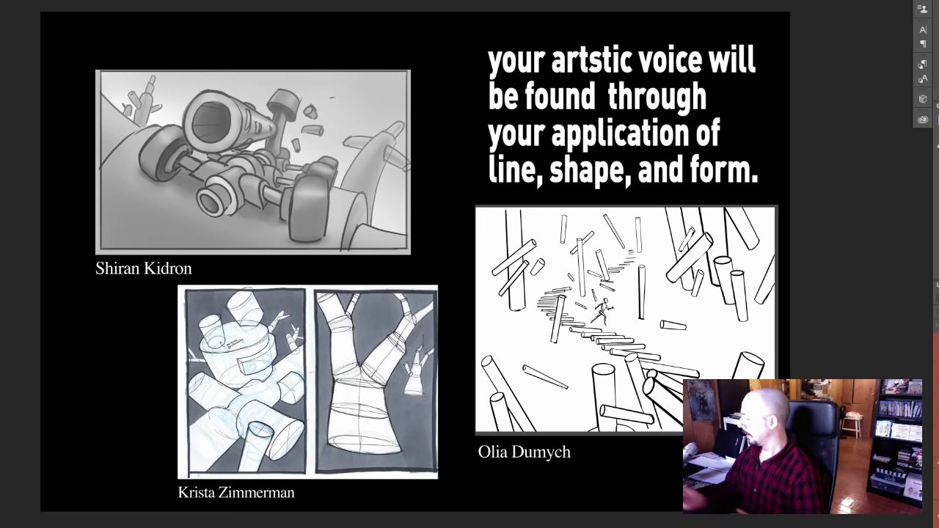